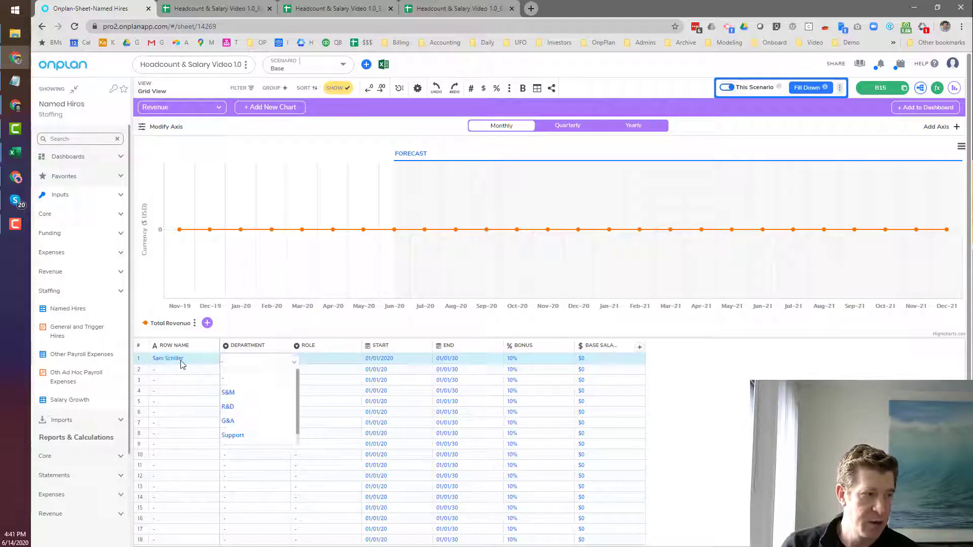
click(228, 391)
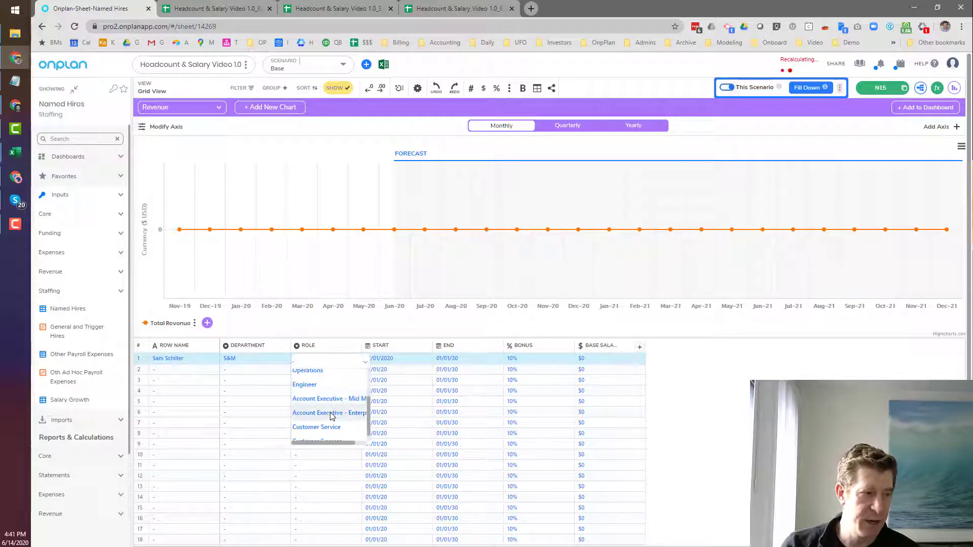
click(329, 398)
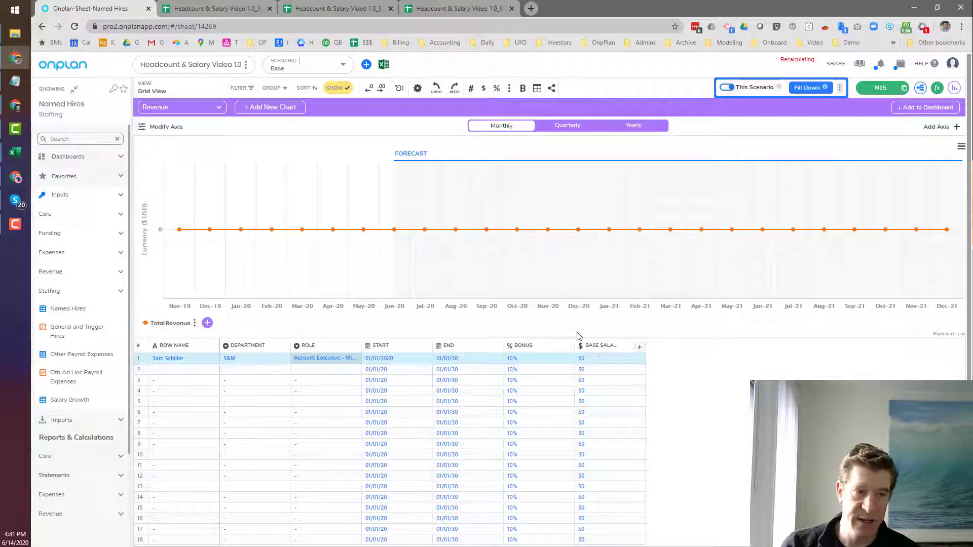
click(610, 357)
text(100,000)
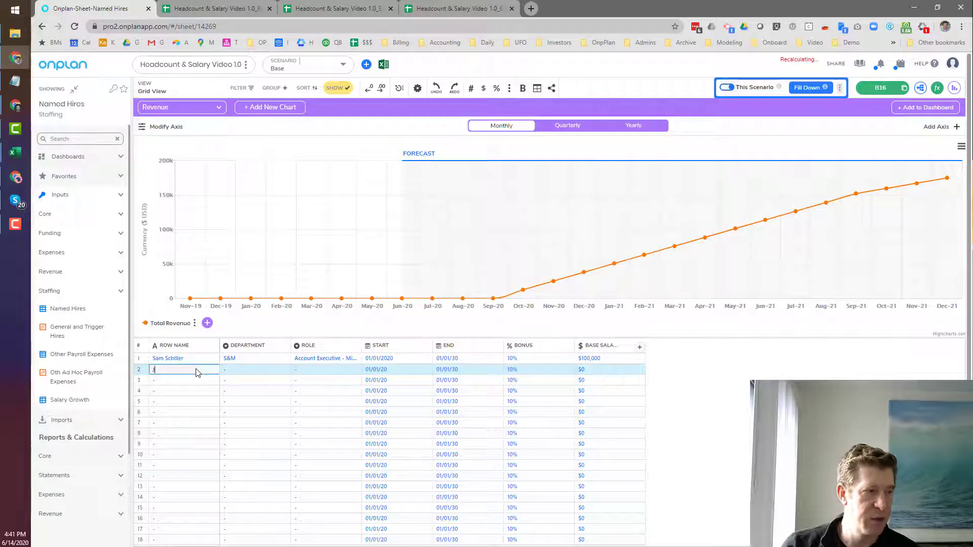
text(Jeremy J)
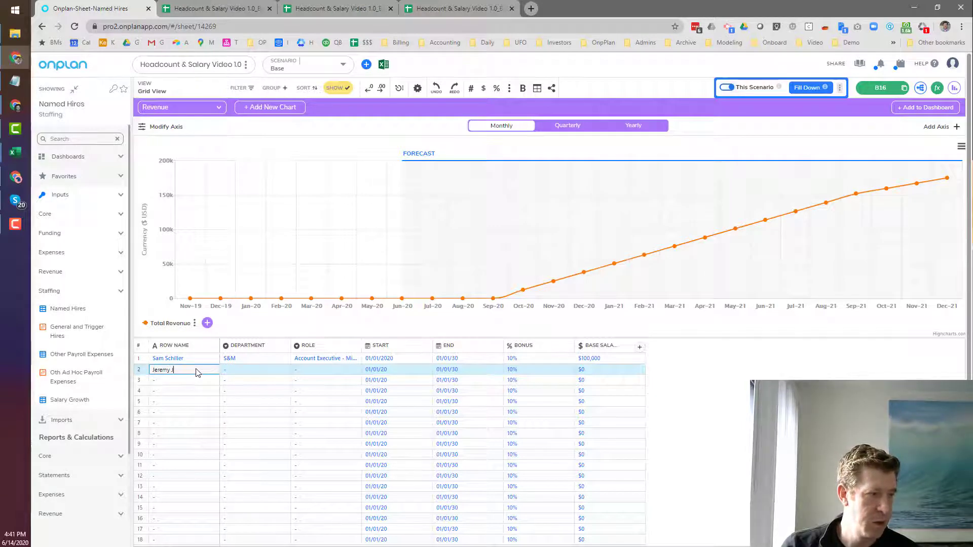
click(258, 368)
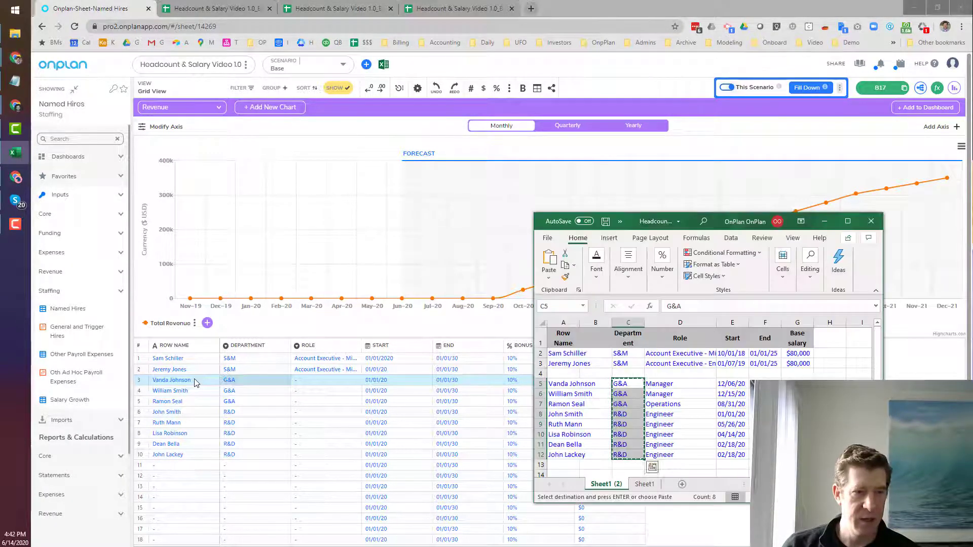
- Paste Department, Role and Base Salary from Excel into rows 3–10 of the hires grid
click(869, 221)
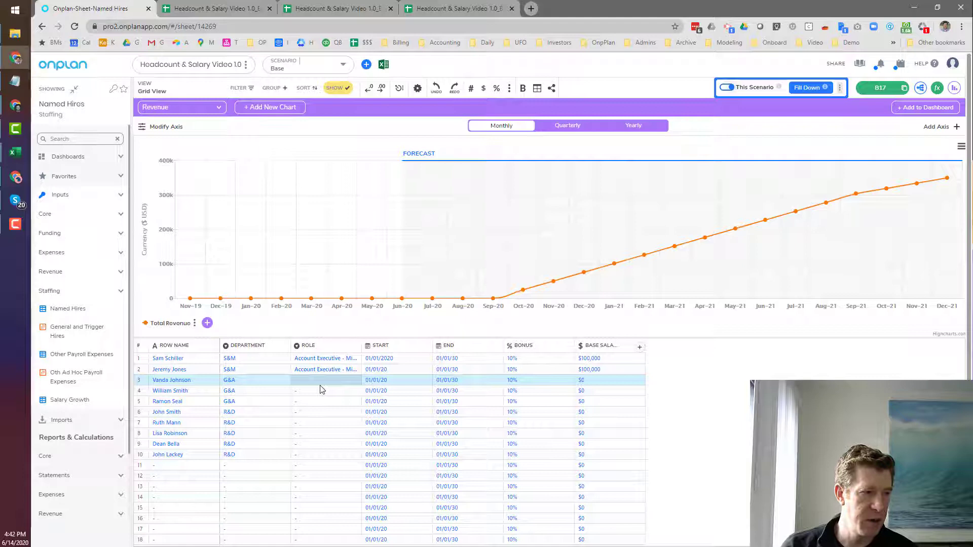
click(325, 390)
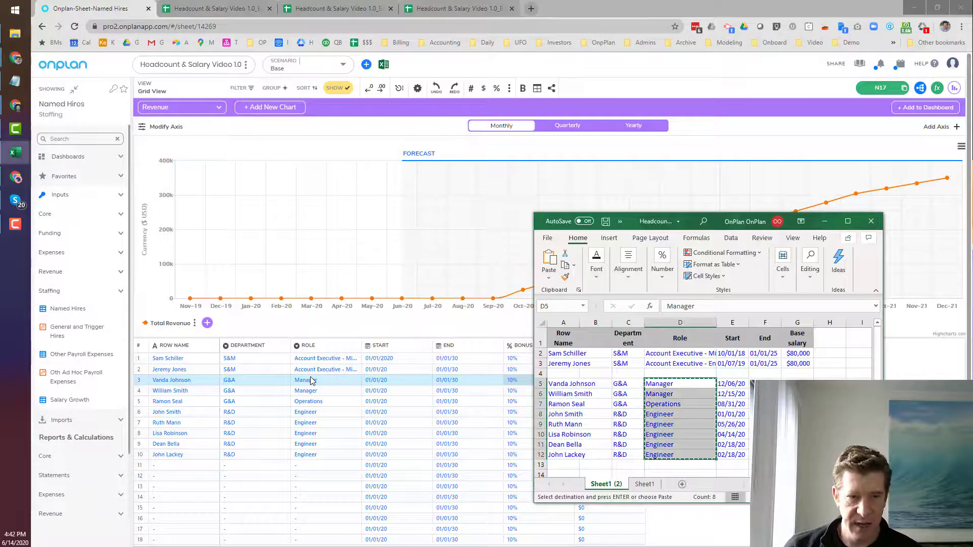
click(870, 221)
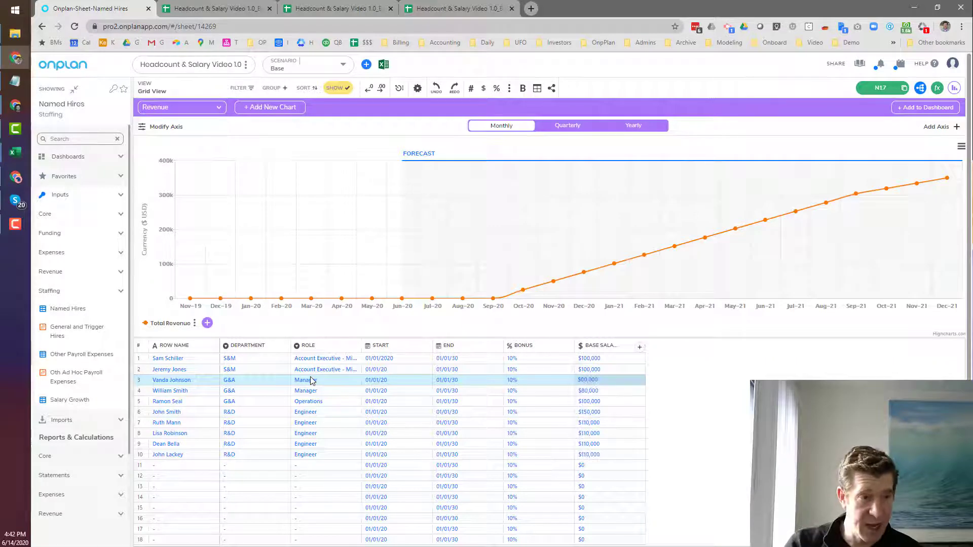
click(180, 106)
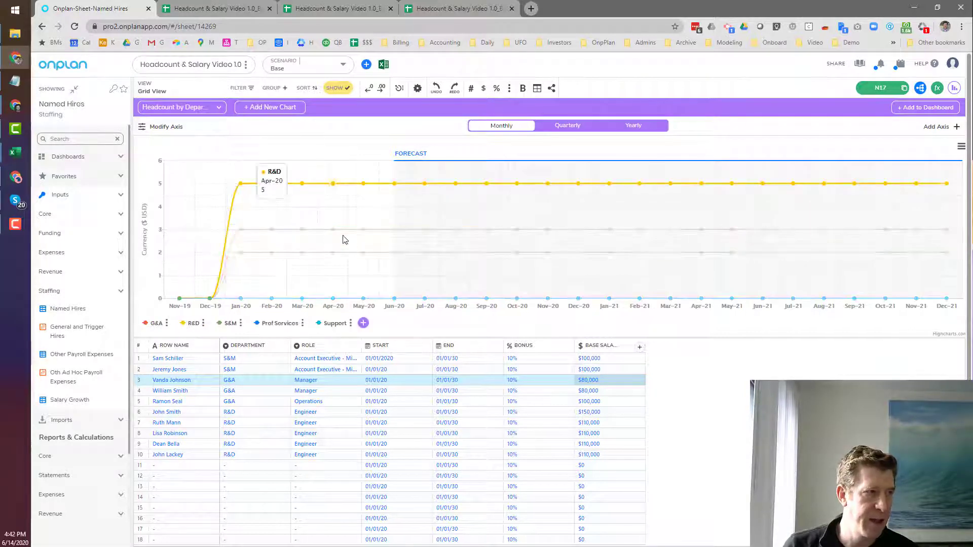
mouse_move(304, 313)
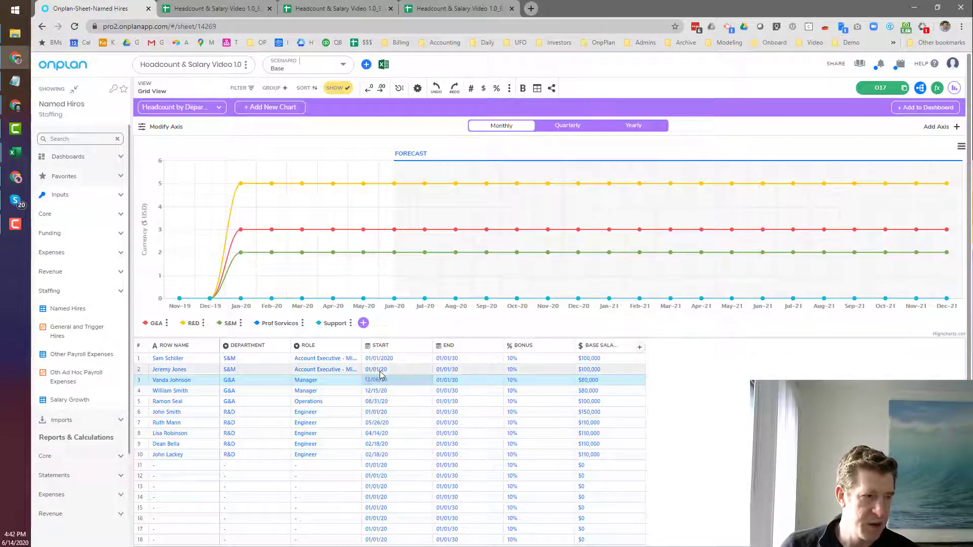
mouse_move(209, 297)
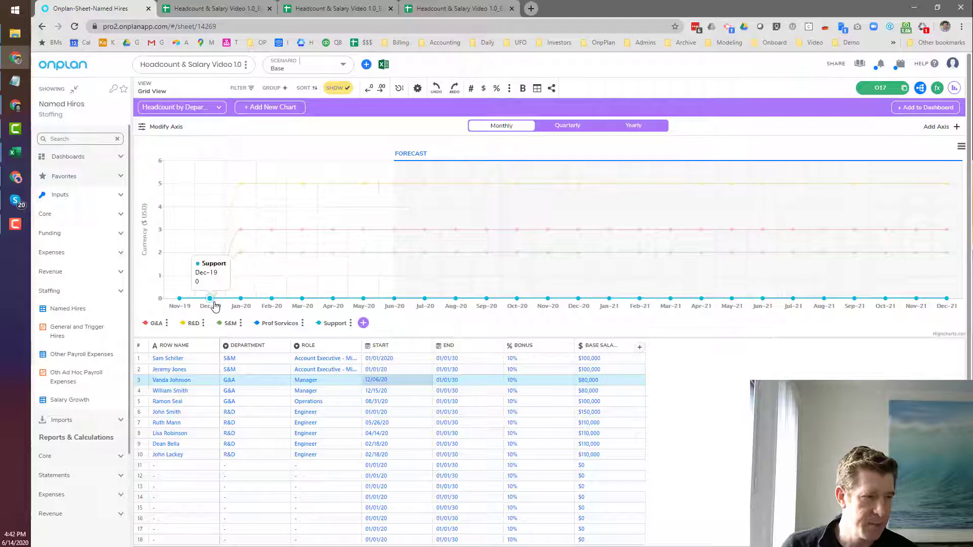
mouse_move(395, 253)
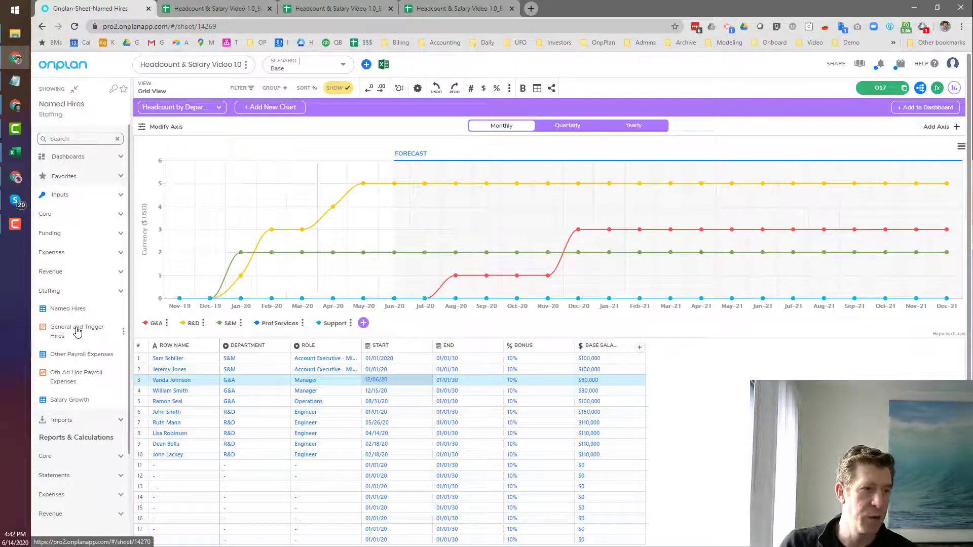
- Show the General and Trigger Hires sheet scrolled to its monthly headcount columns
click(76, 330)
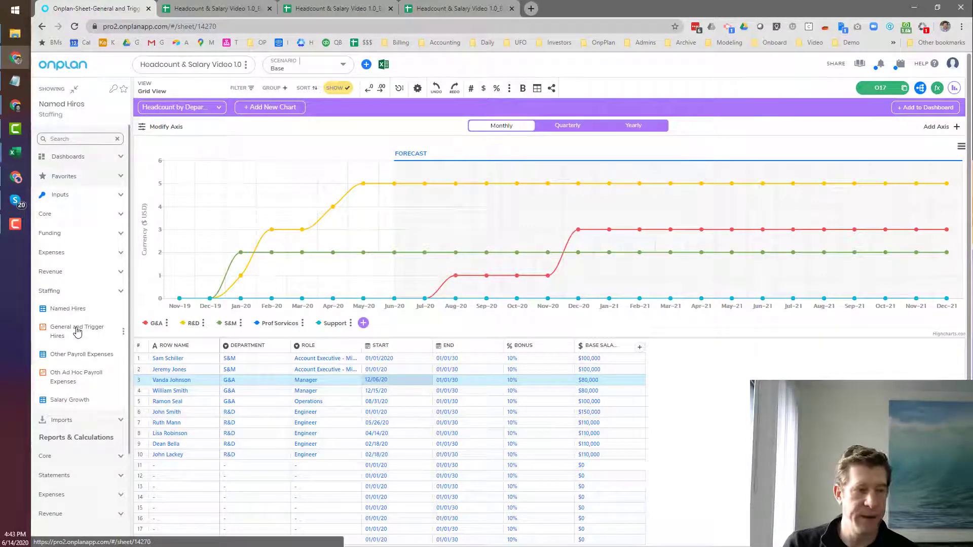
click(77, 331)
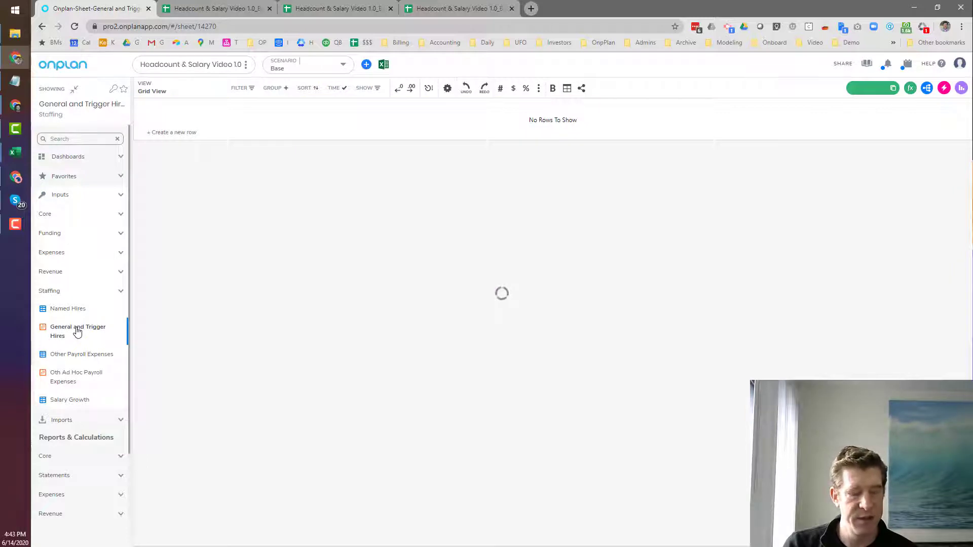
click(77, 330)
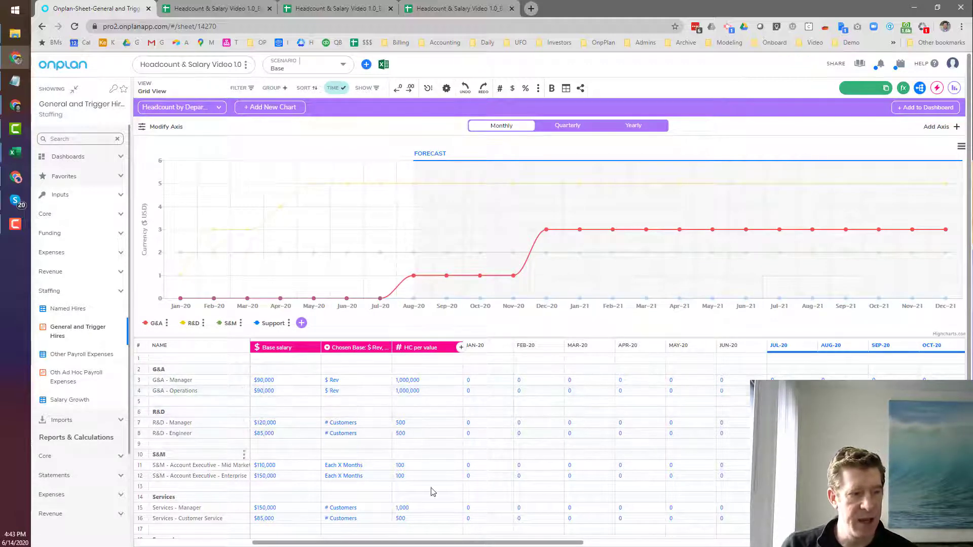
scroll(right, 3)
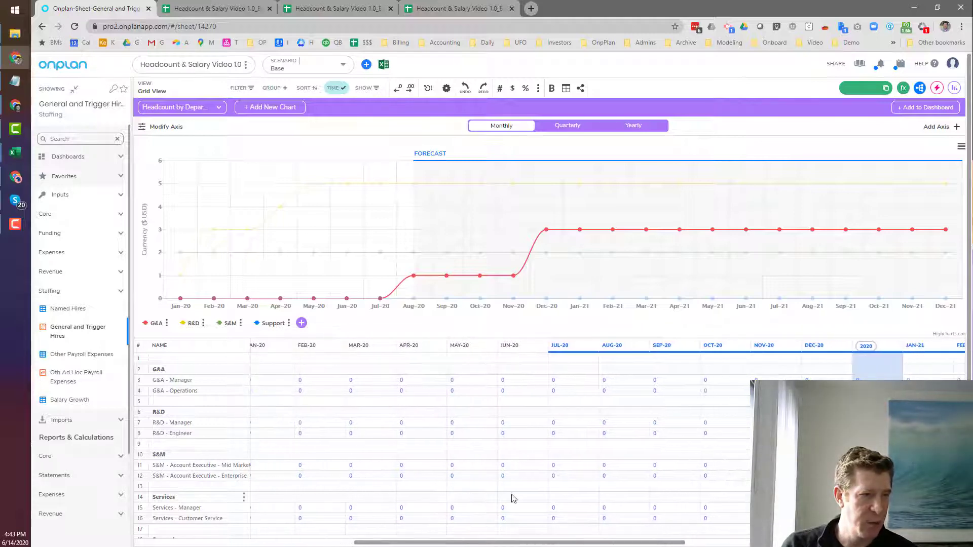
mouse_move(537, 422)
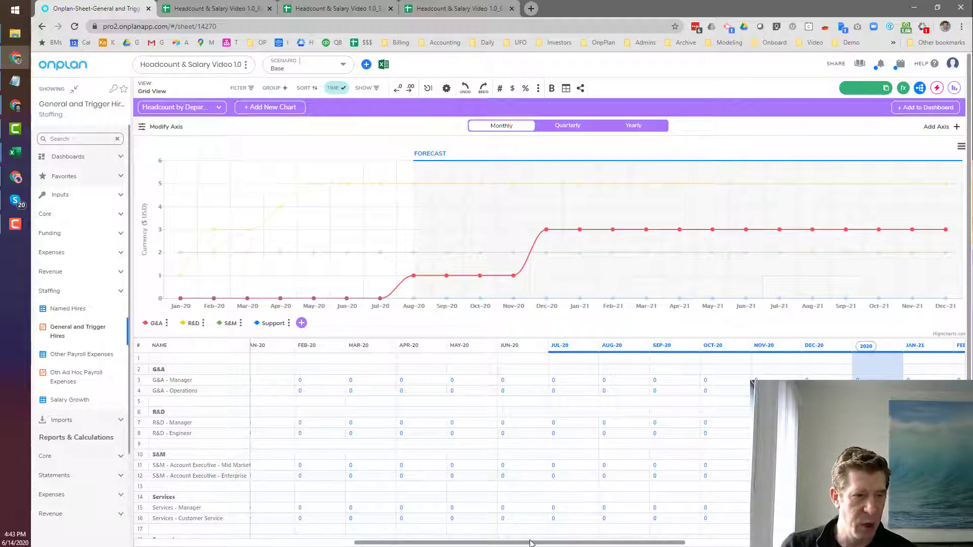
mouse_move(557, 425)
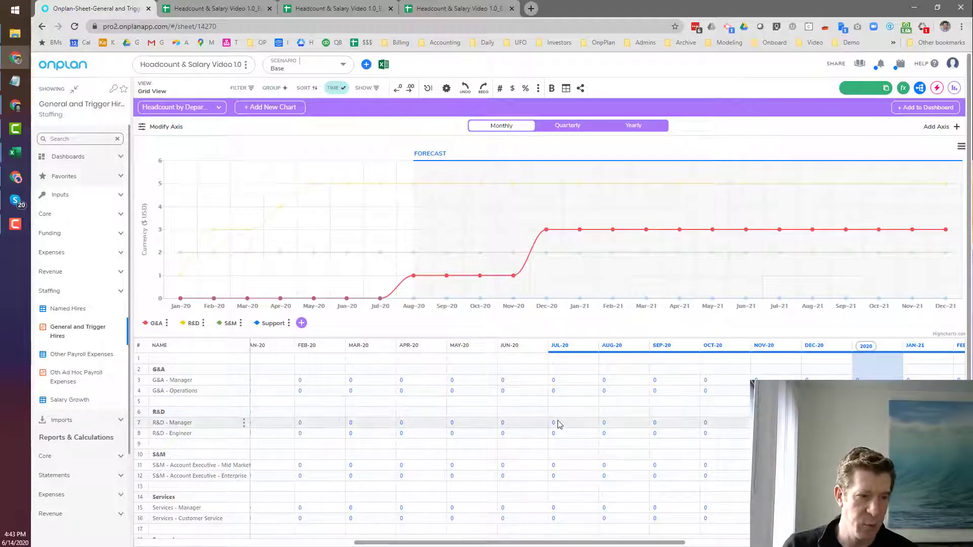
- Enter 1 R&D Manager and 4 R&D Engineers in the Jul-20 column
click(553, 422)
text(1)
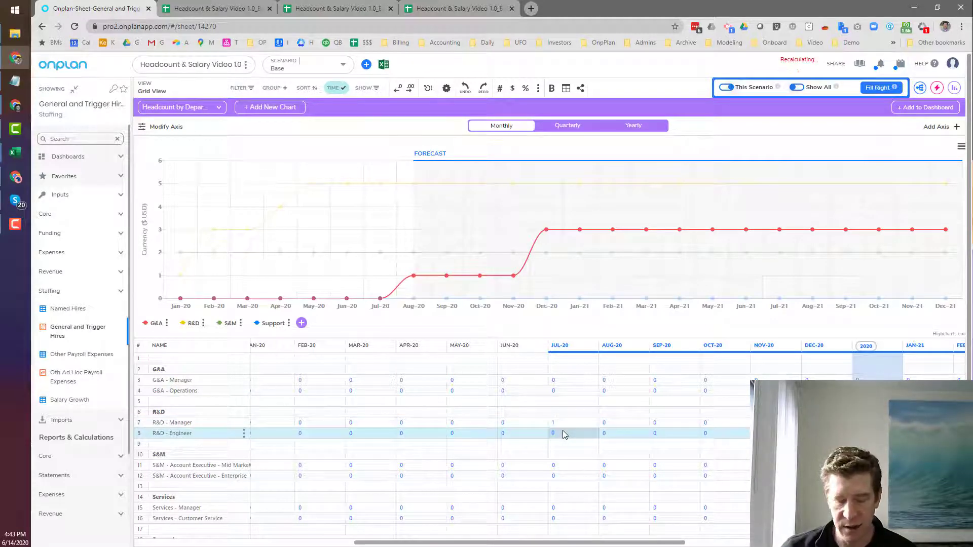
text(4)
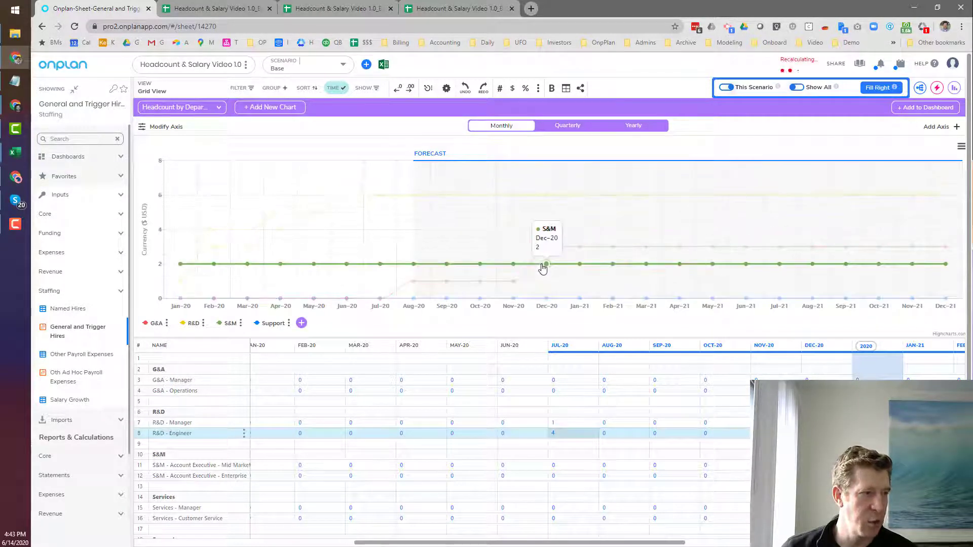
mouse_move(477, 209)
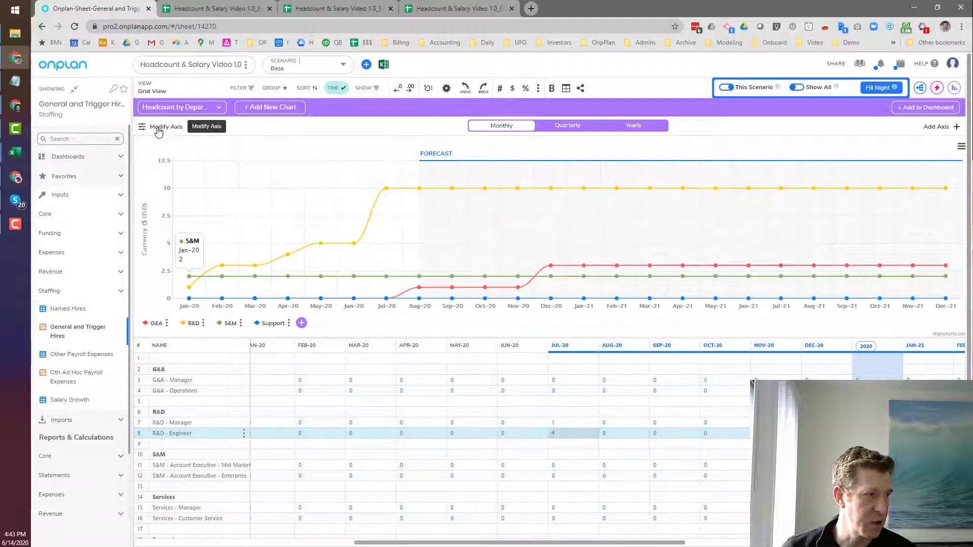
- Switch the Headcount by Department chart to stacked bars for G&A, R&D and S&M
click(165, 127)
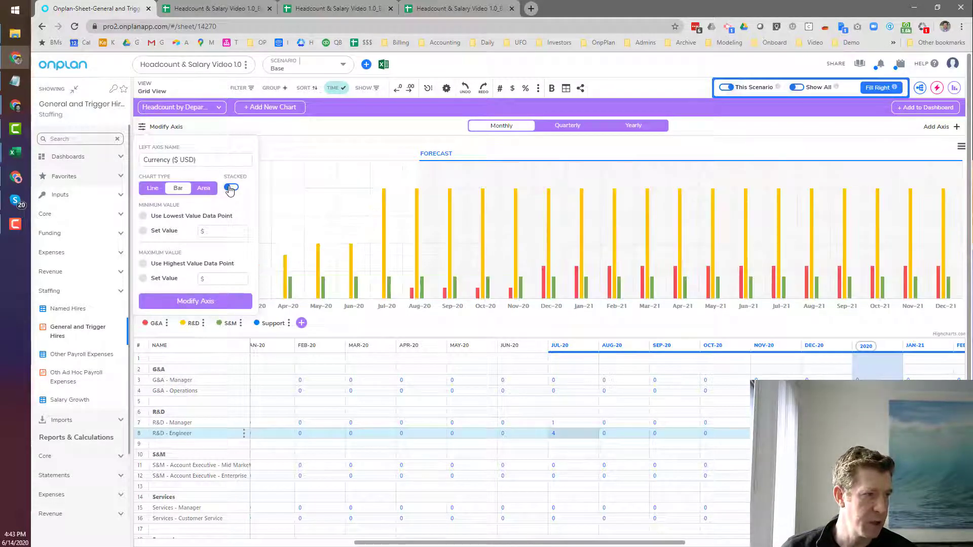
click(231, 189)
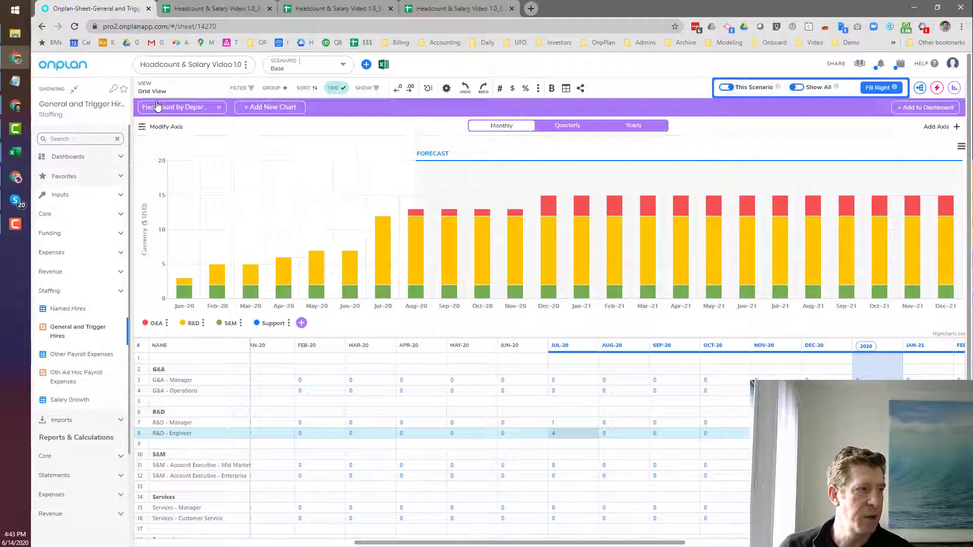
mouse_move(304, 162)
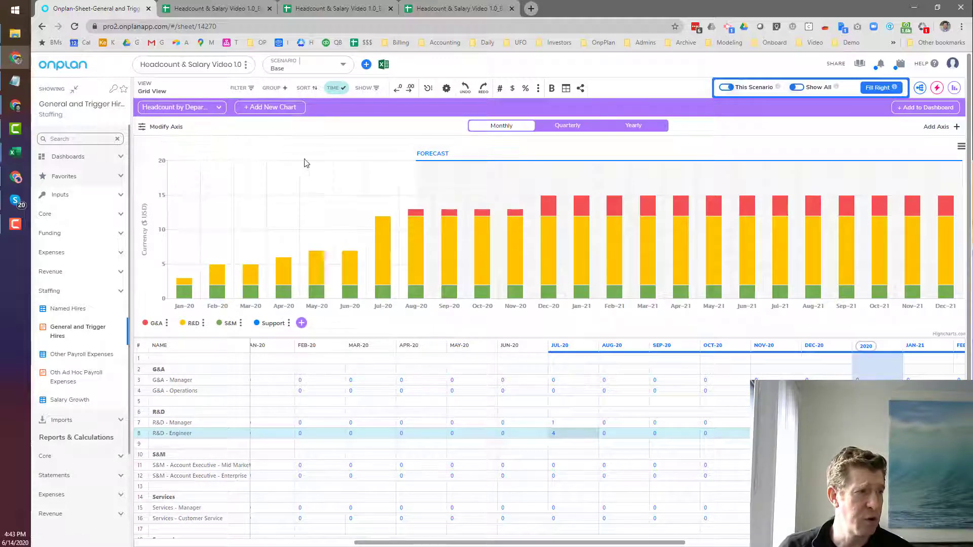
- Switch the forecast chart from headcount to total Revenue
click(181, 107)
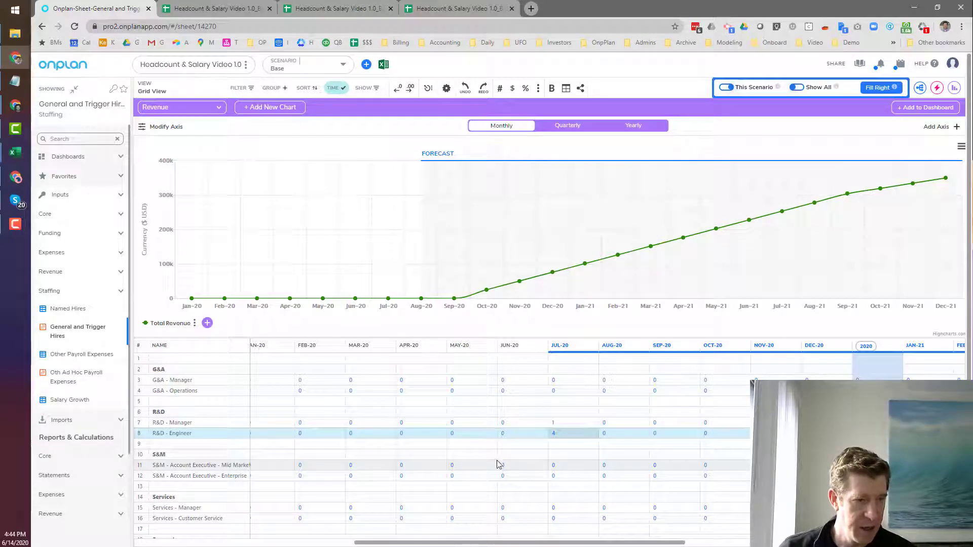
mouse_move(485, 465)
text(10)
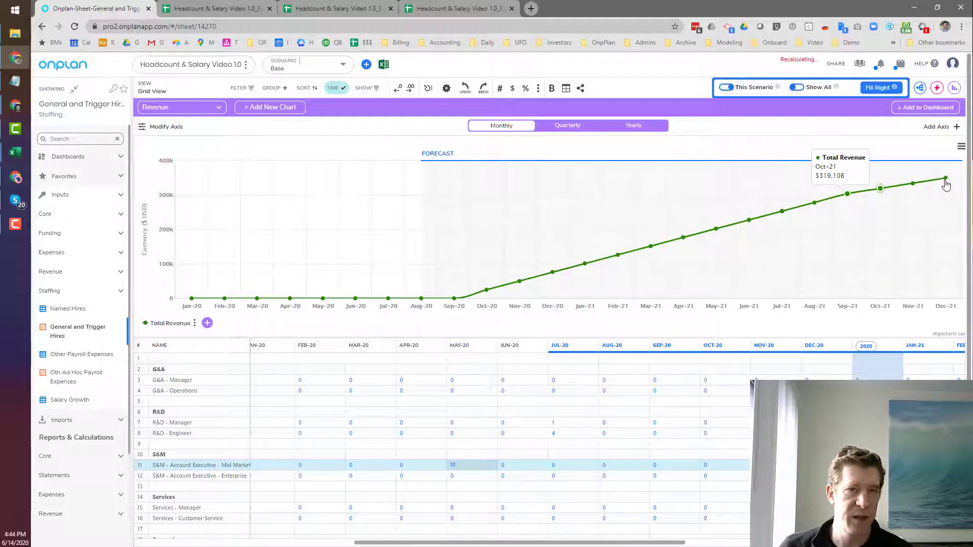
mouse_move(944, 180)
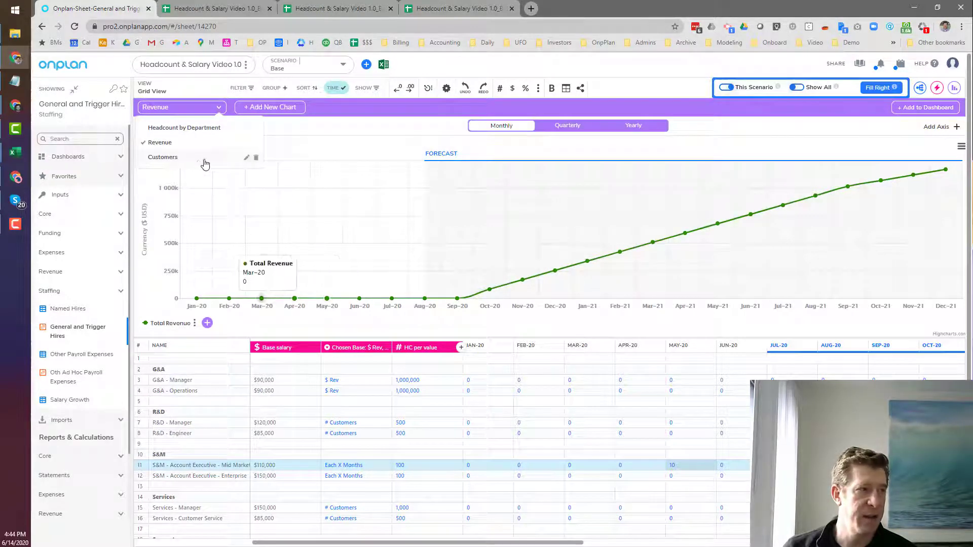
- Switch the forecast chart to ending Customers
click(162, 157)
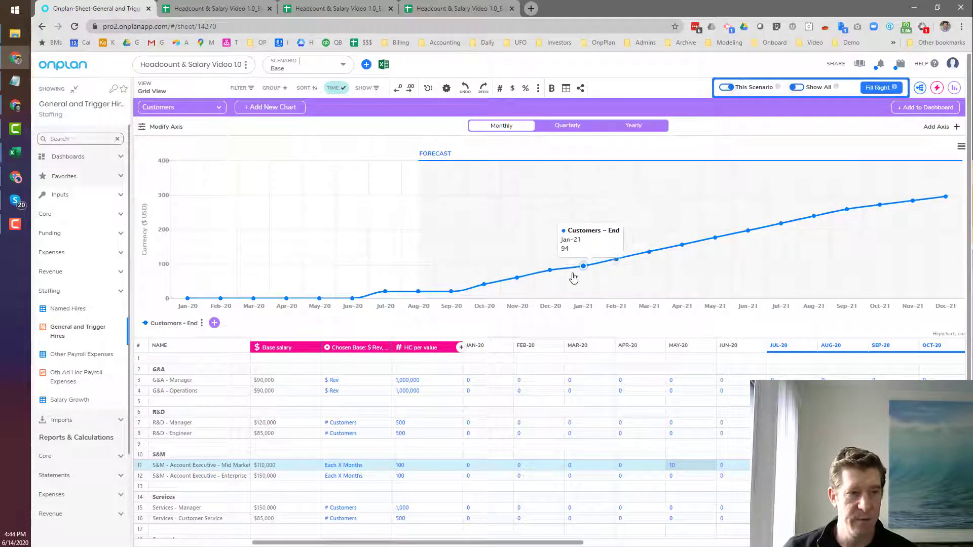
mouse_move(915, 202)
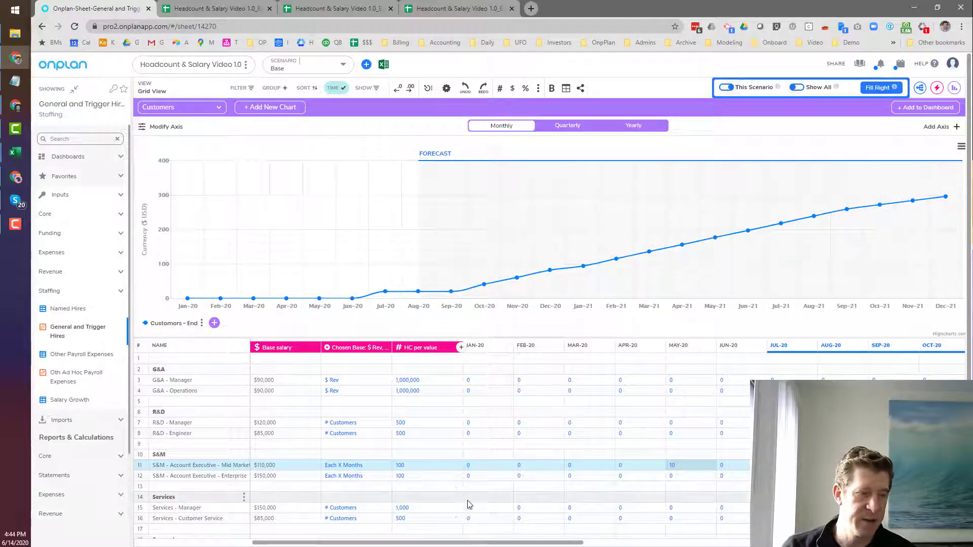
scroll(down, 3)
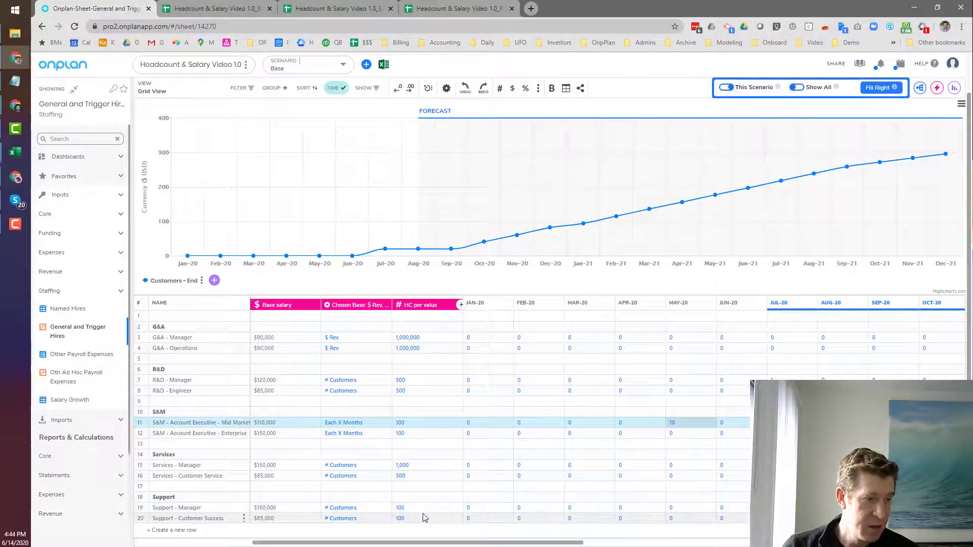
- Set Support - Customer Success to one hire per 10 customers
click(334, 87)
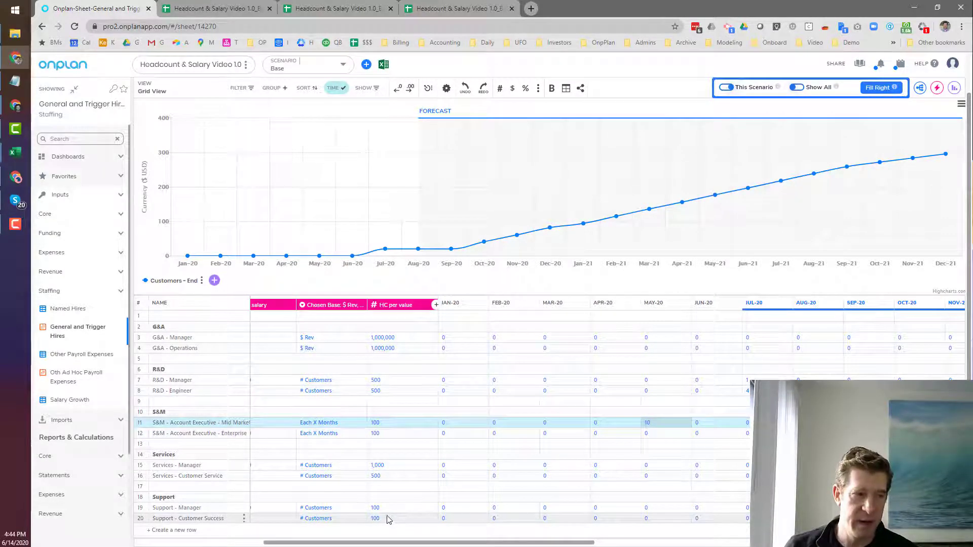
mouse_move(223, 205)
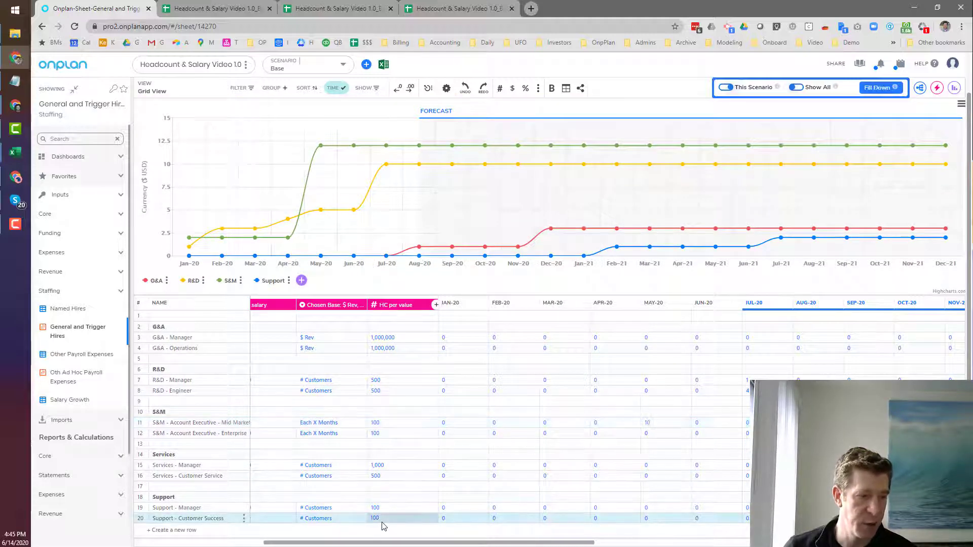
text(10)
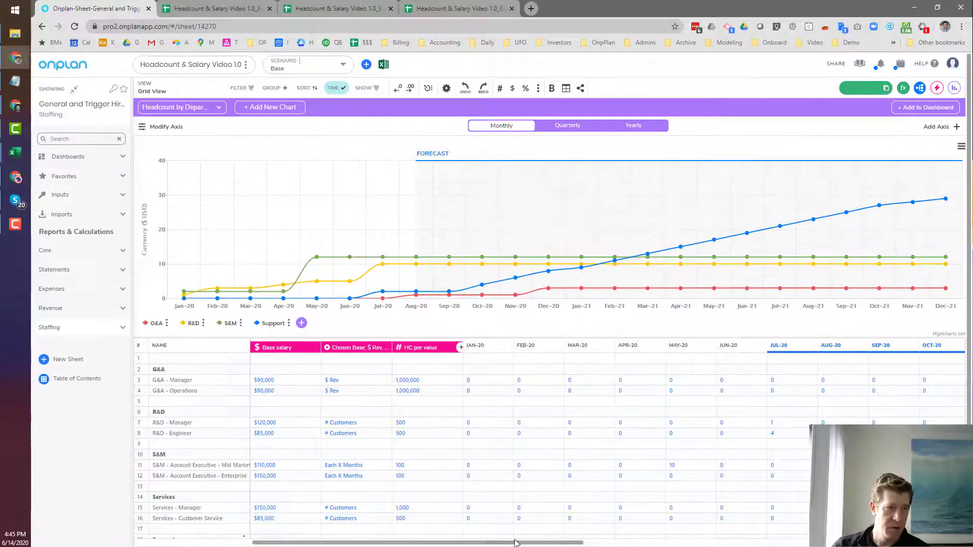
mouse_move(648, 256)
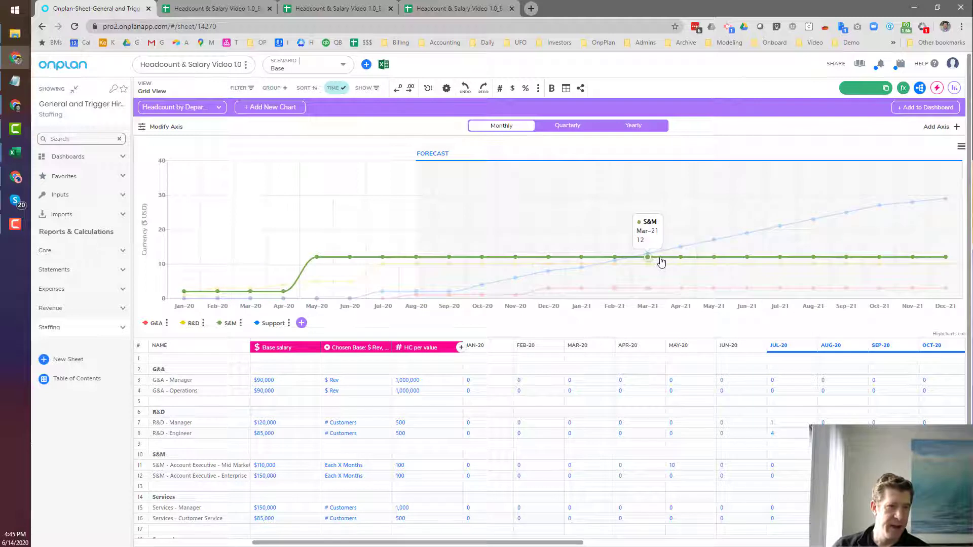
mouse_move(719, 240)
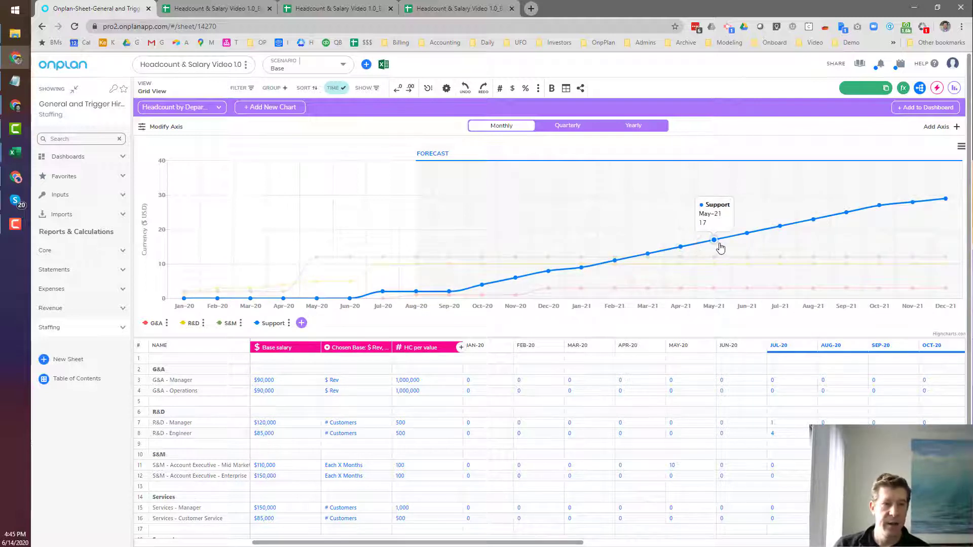
mouse_move(748, 234)
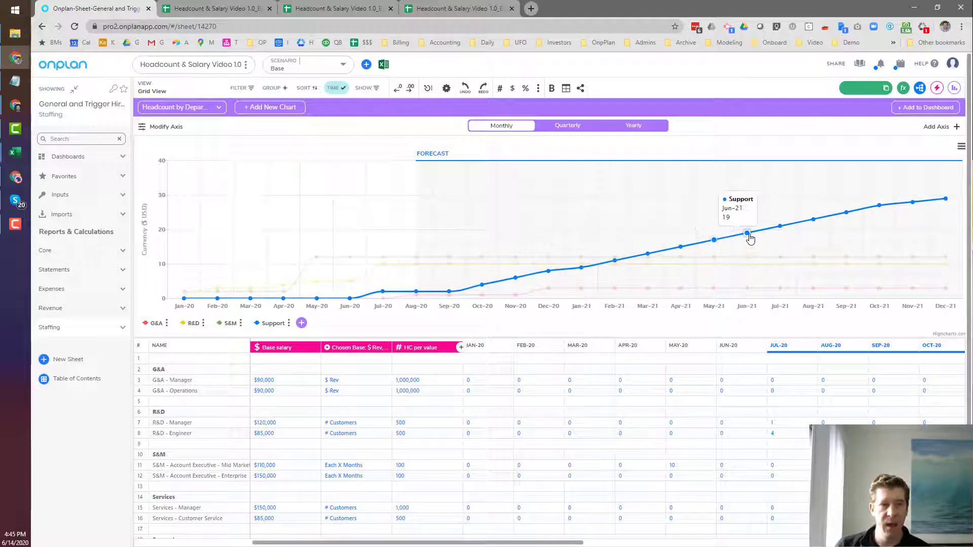
mouse_move(936, 204)
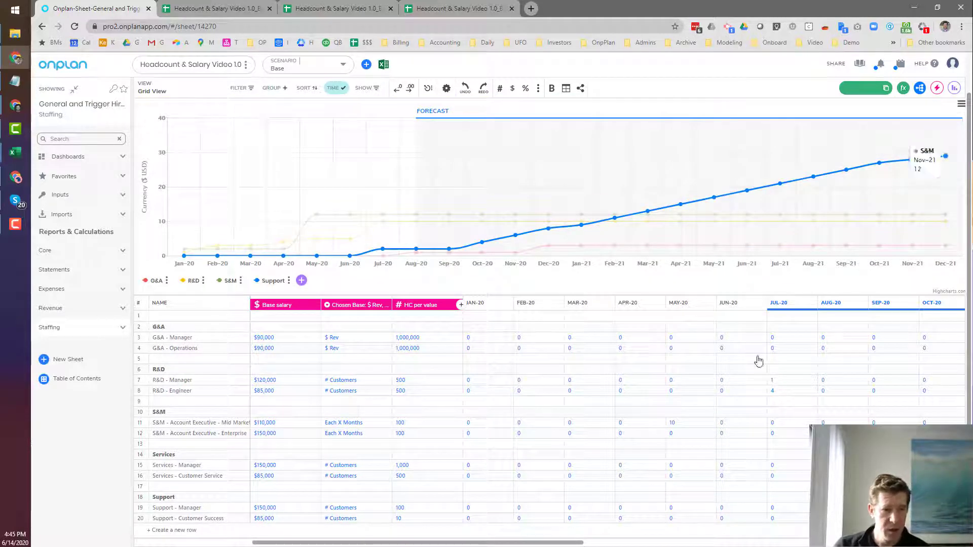
- Scroll the hires grid right to the monthly columns and 2020 total
scroll(right, 3)
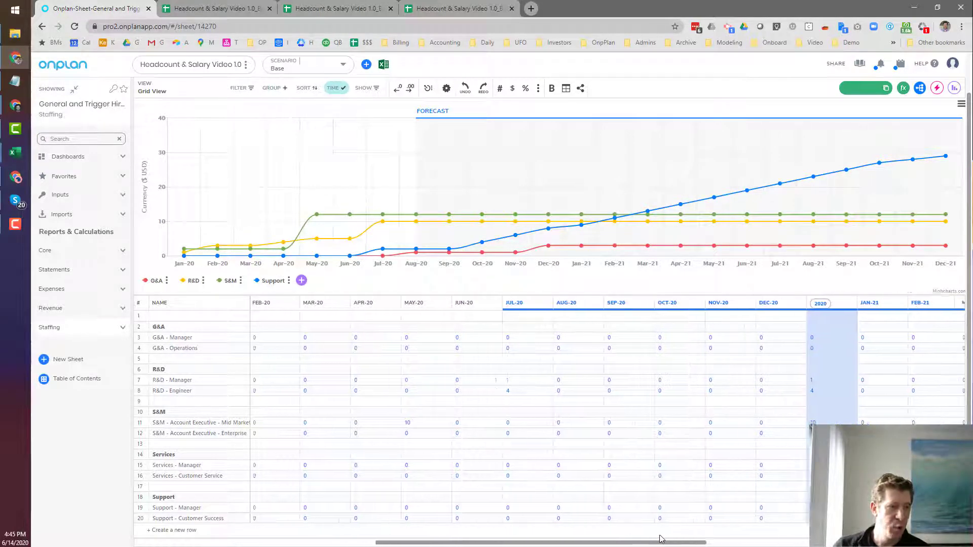
mouse_move(570, 230)
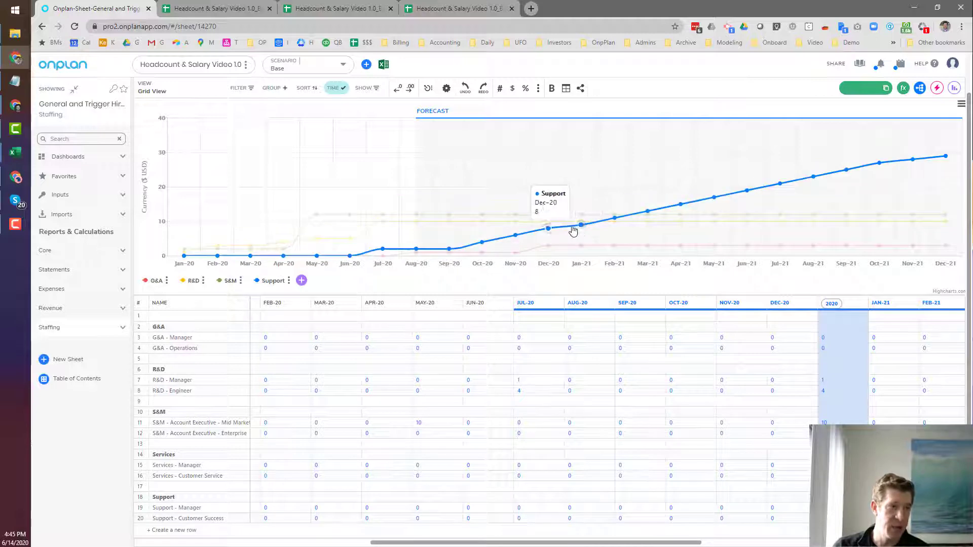
mouse_move(612, 219)
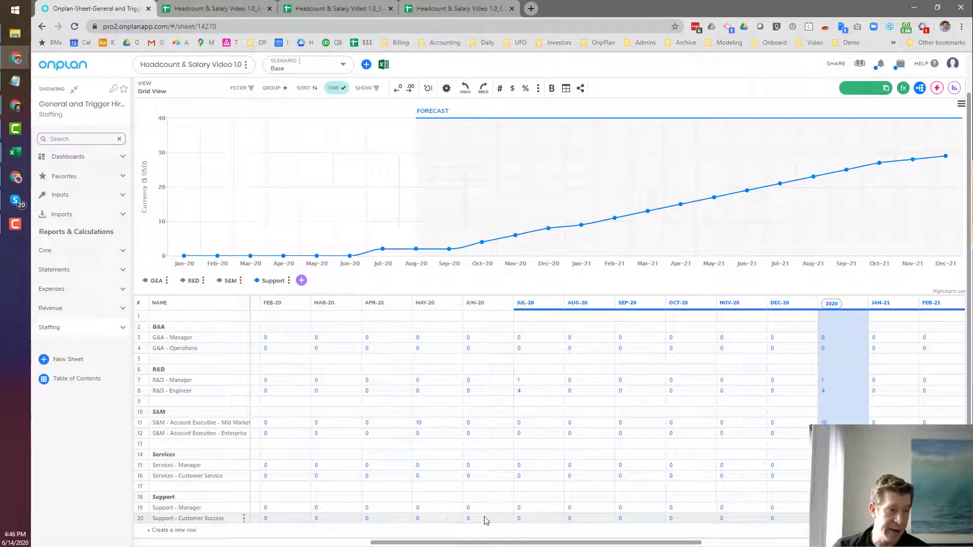
mouse_move(443, 526)
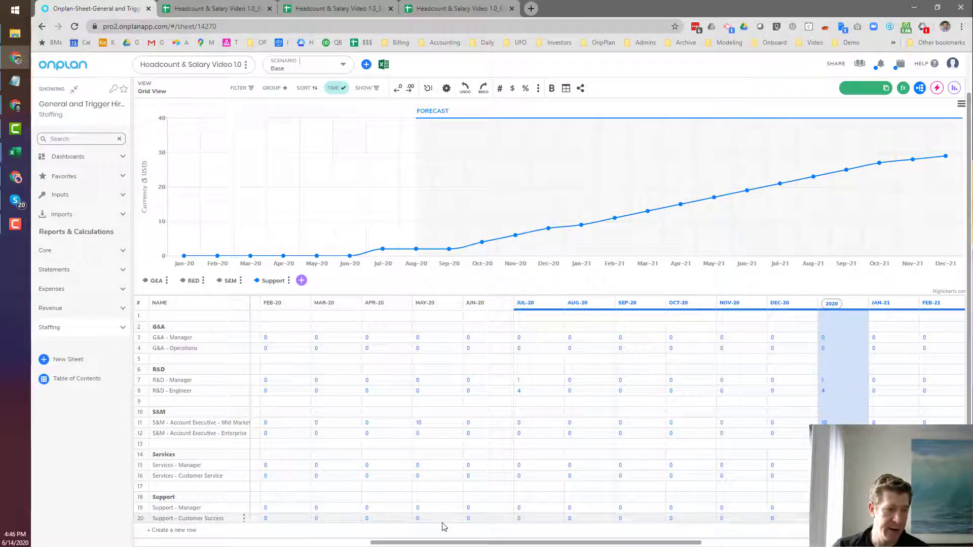
mouse_move(280, 522)
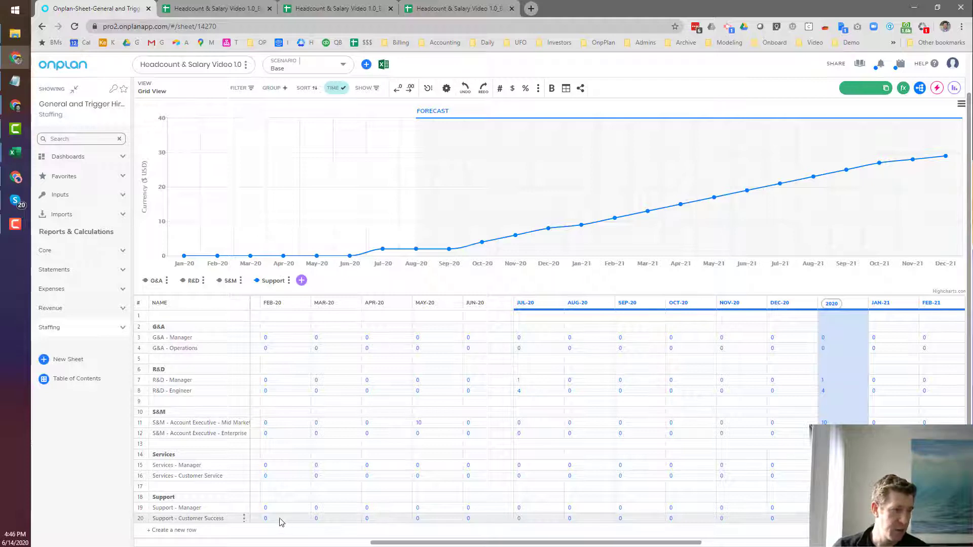
- Enter 20 Customer Success hires in the Feb-20 cell
click(265, 518)
text(20)
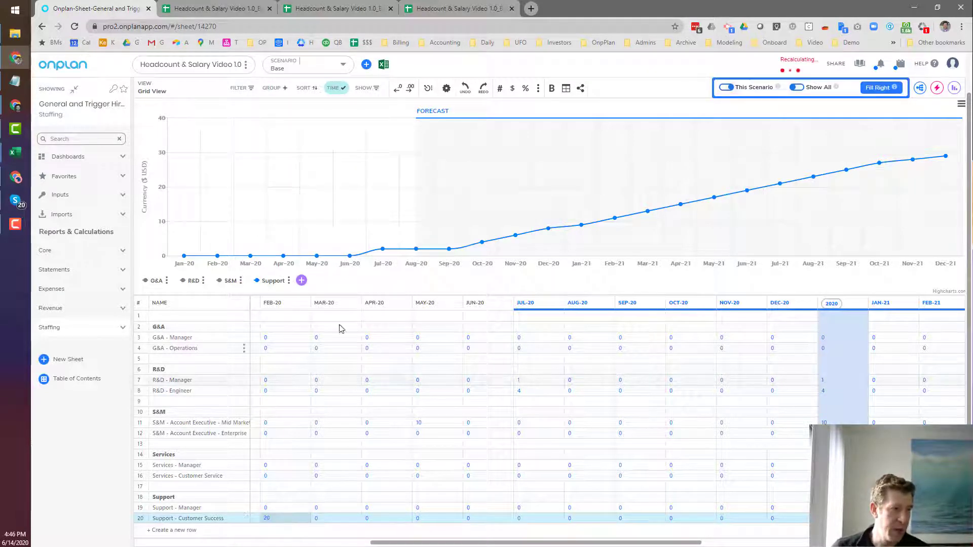
mouse_move(383, 250)
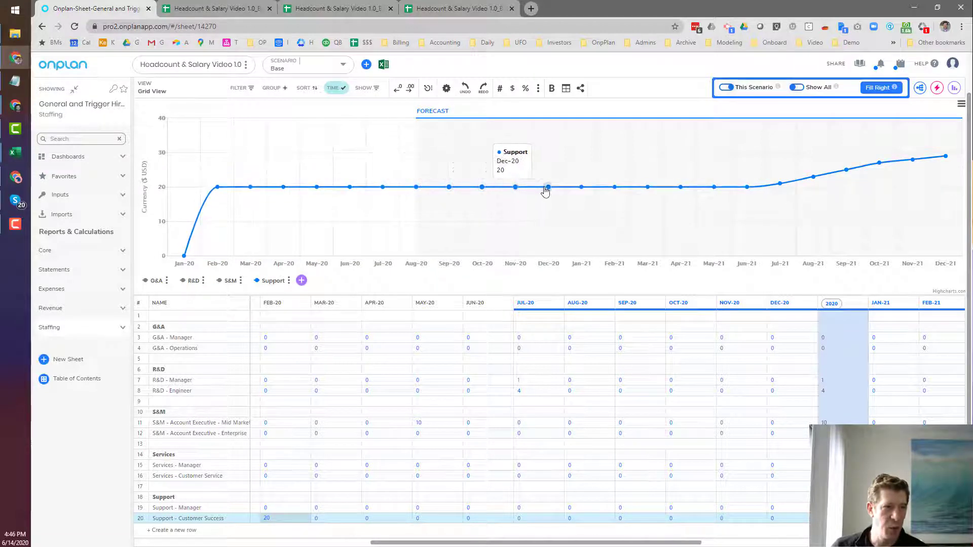
mouse_move(780, 184)
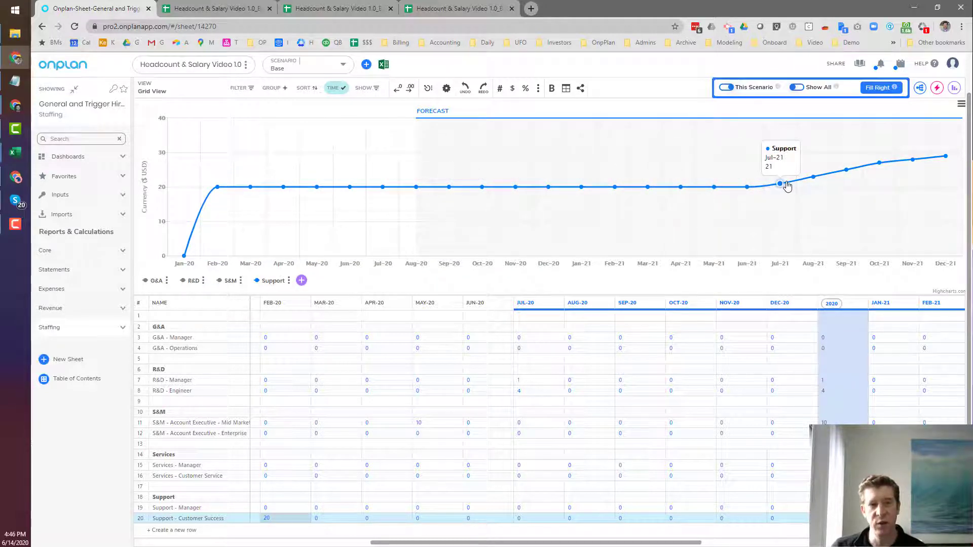
mouse_move(815, 178)
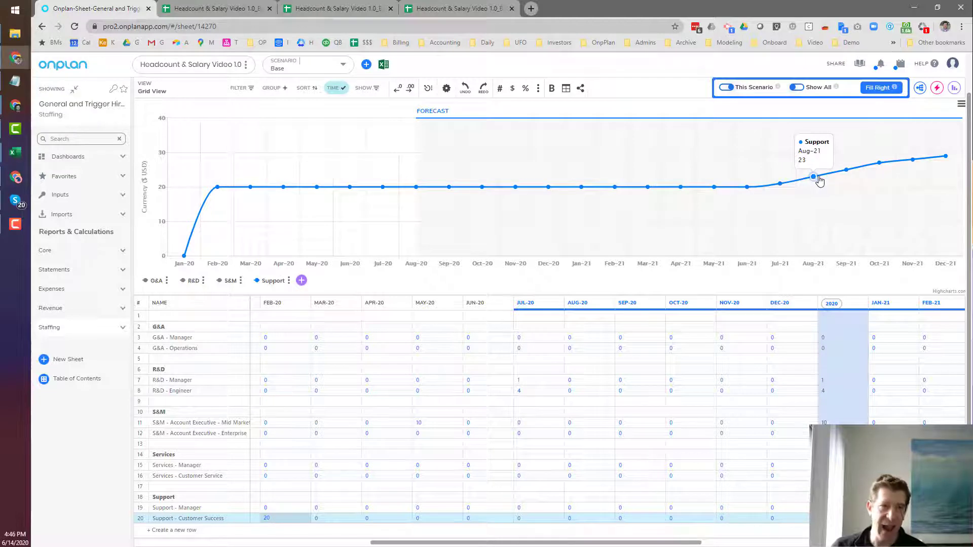